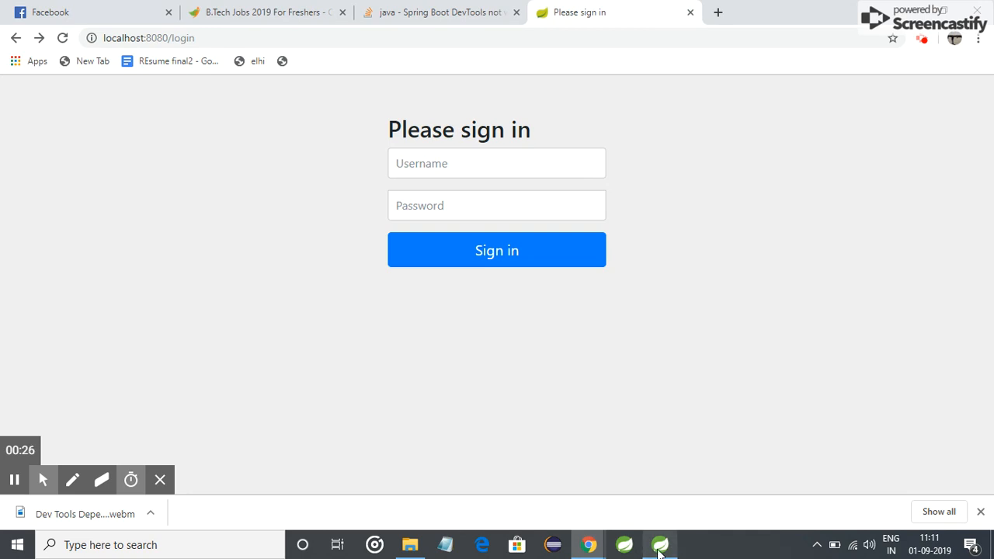
- Switch to Spring Tool Suite and view the spring-boot-starter-security dependencies in pom.xml
click(659, 544)
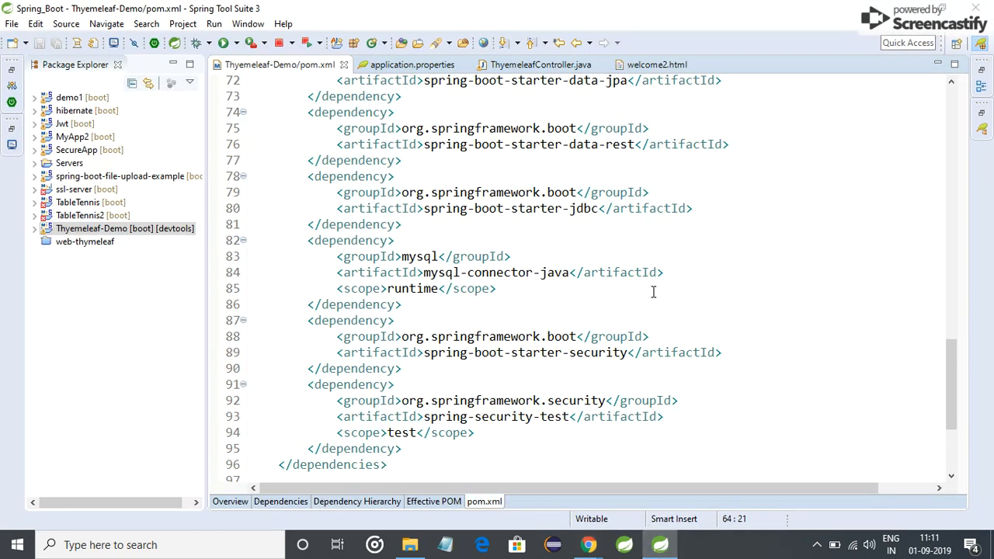
mouse_move(399, 389)
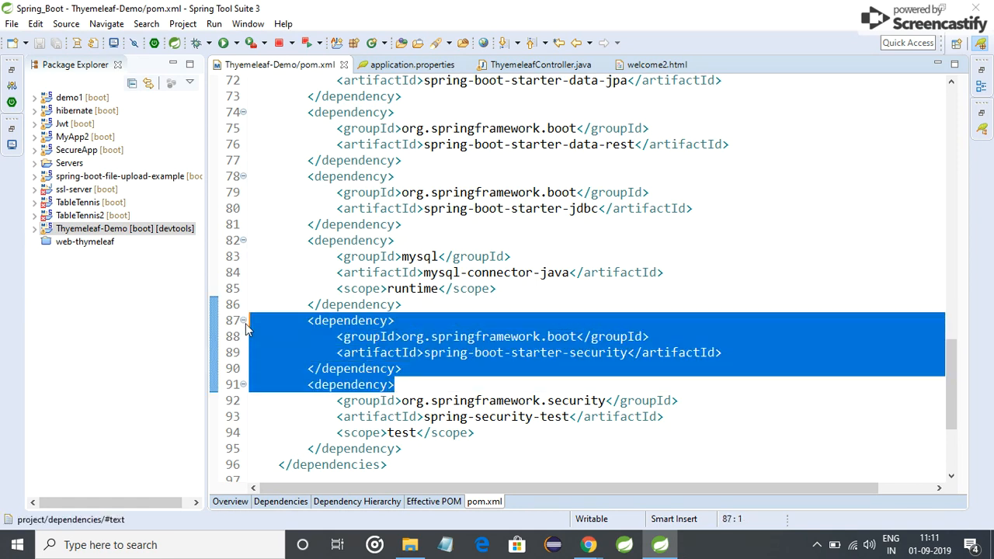
mouse_move(698, 235)
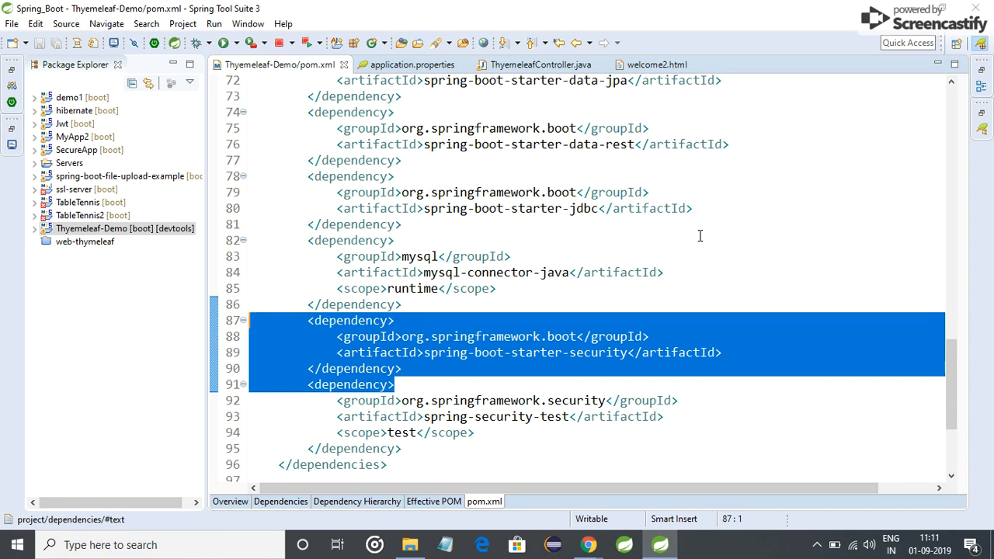
click(349, 240)
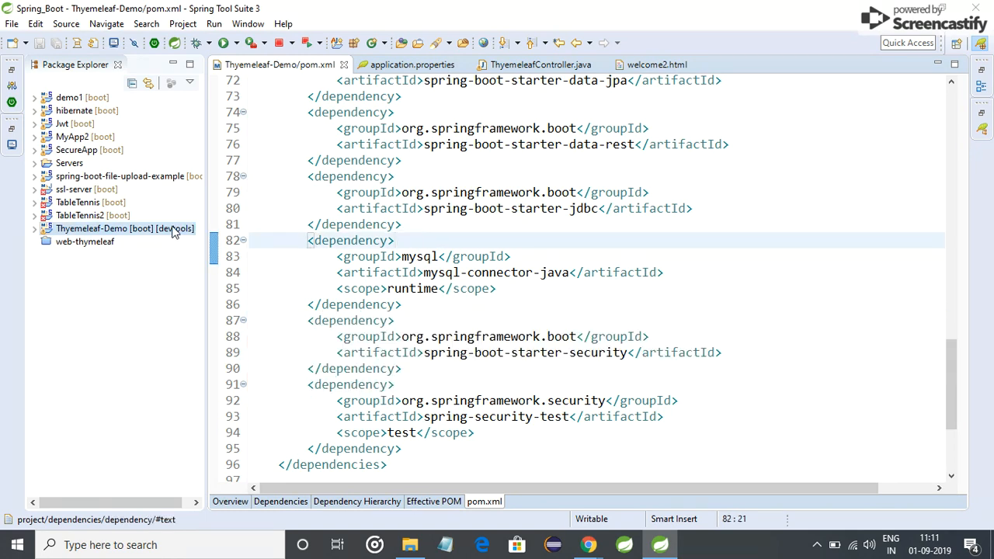
- Open Edit Starters for Thymeleaf-Demo and toggle Spring Security off and back on
right_click(109, 228)
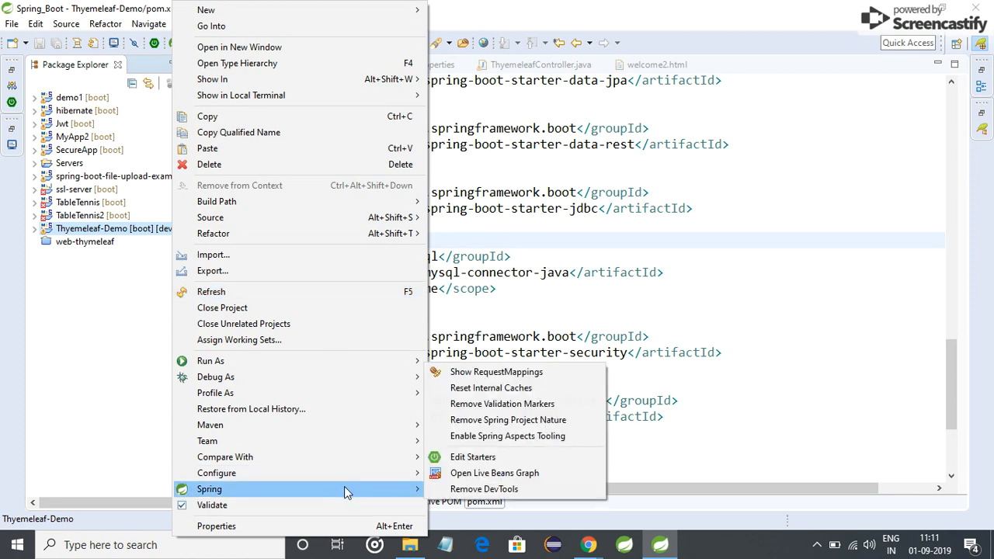
mouse_move(473, 456)
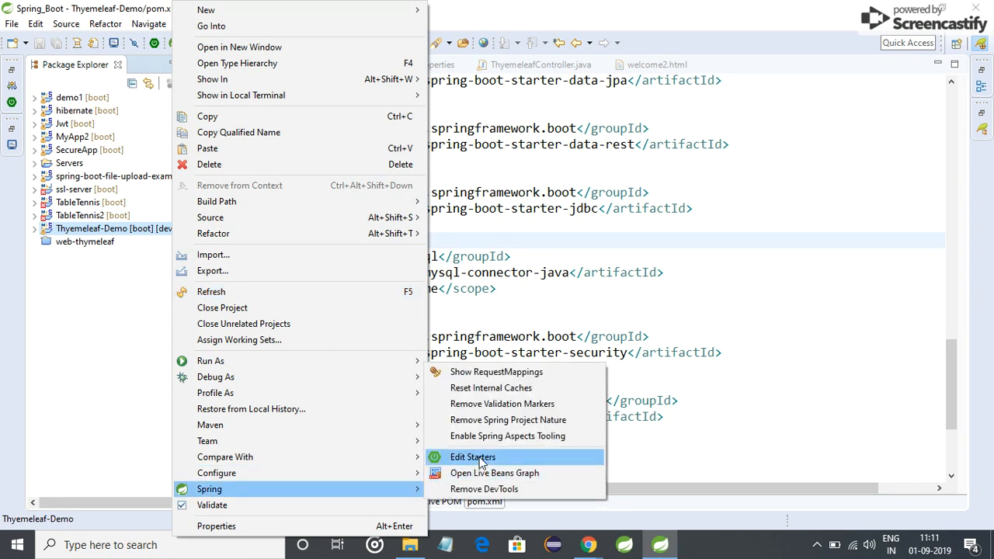
click(472, 457)
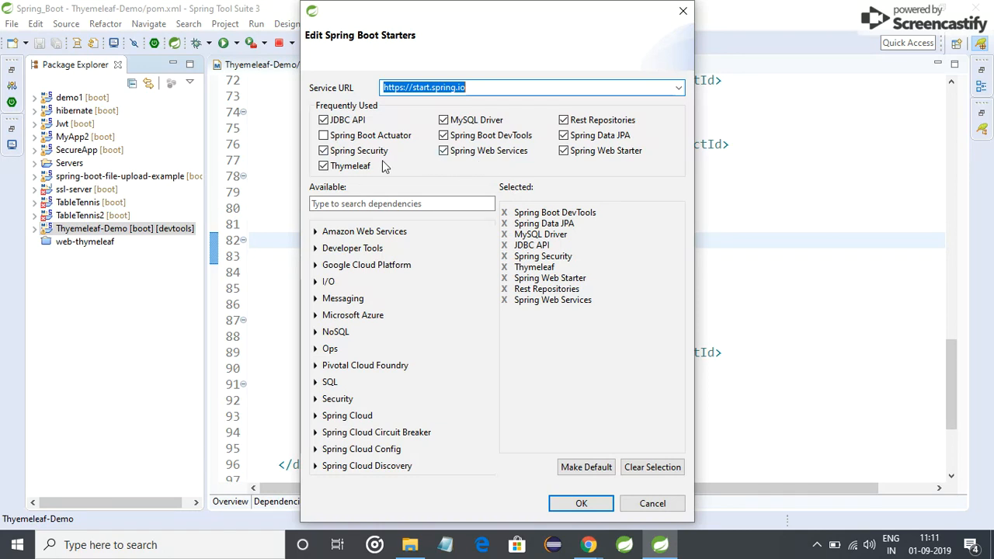
click(323, 150)
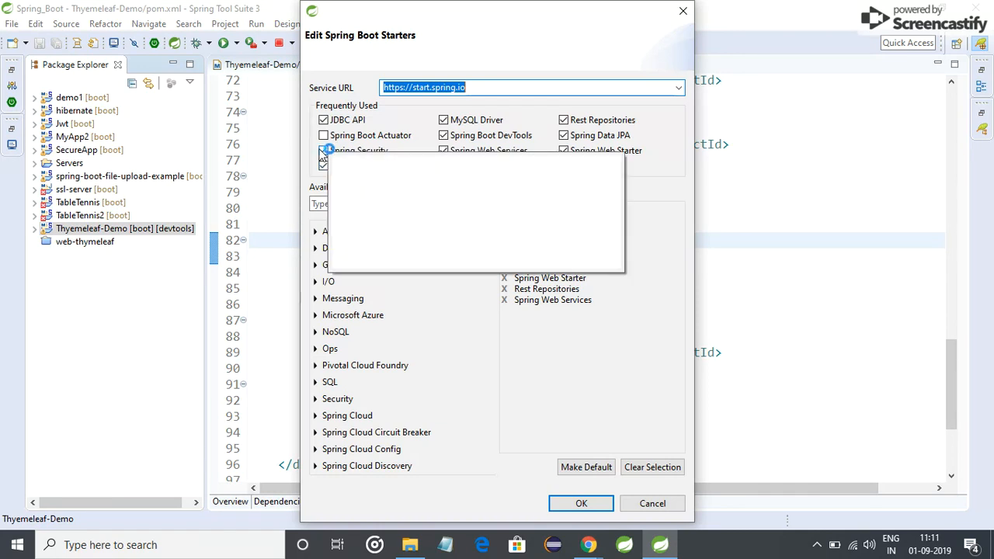
click(323, 166)
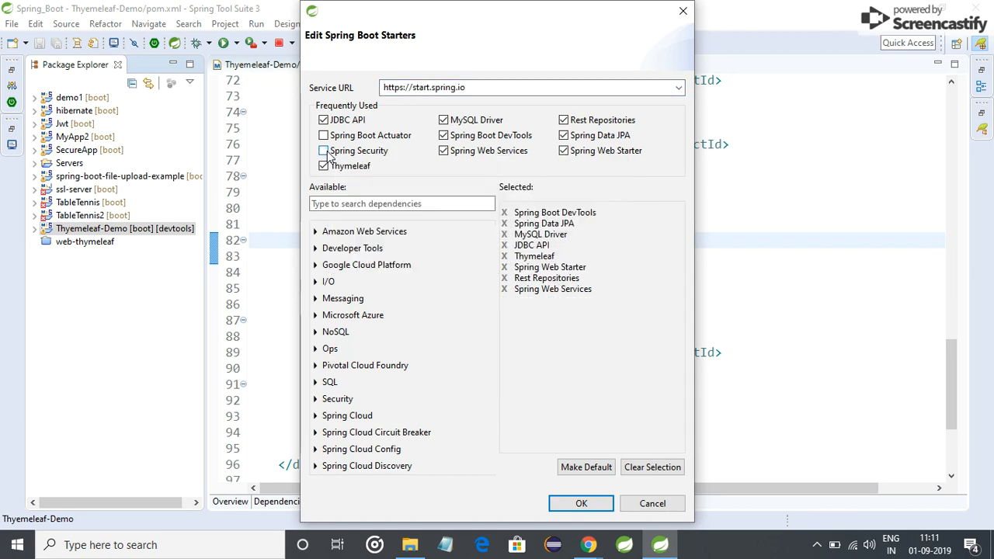
click(324, 150)
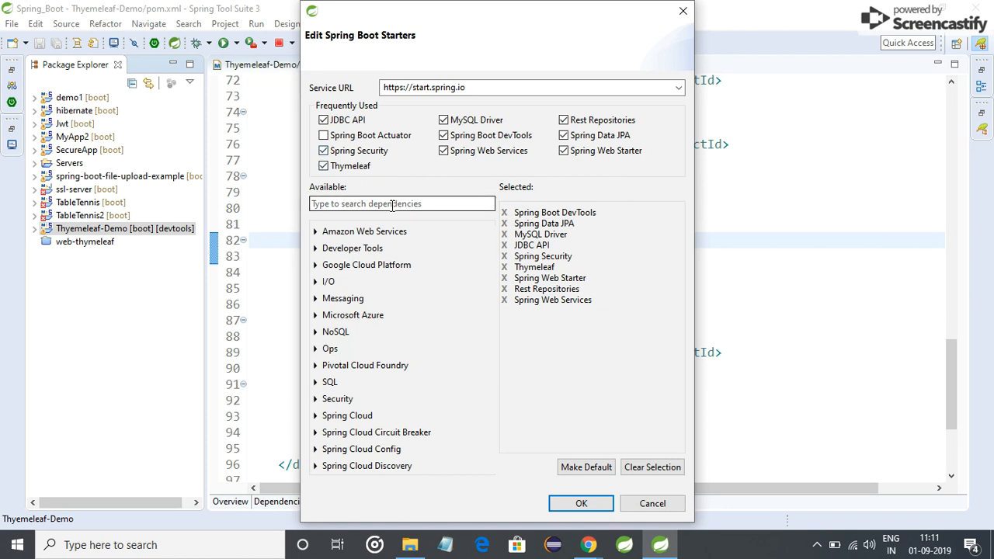
- Filter the available starters by 'spring sec' to find Spring Security
click(401, 204)
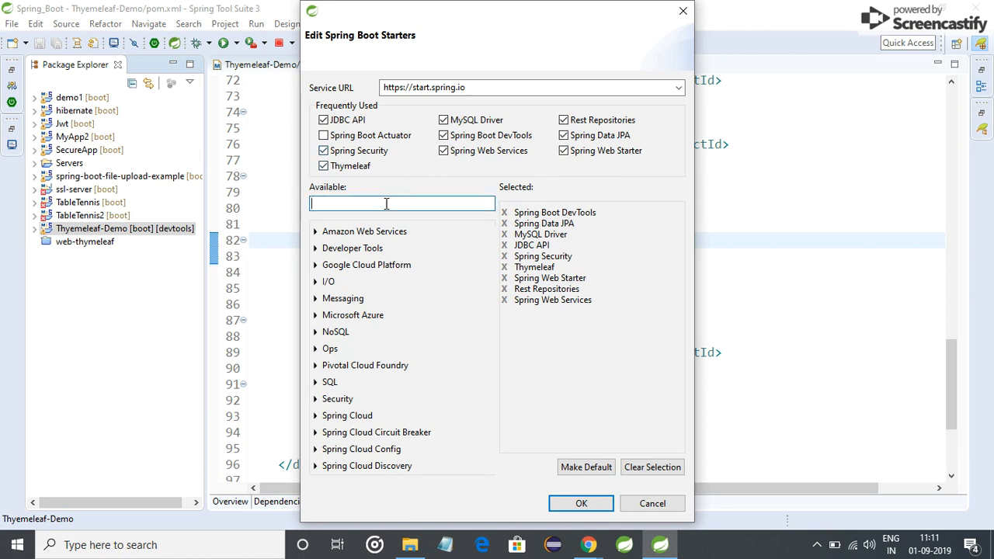
text(s)
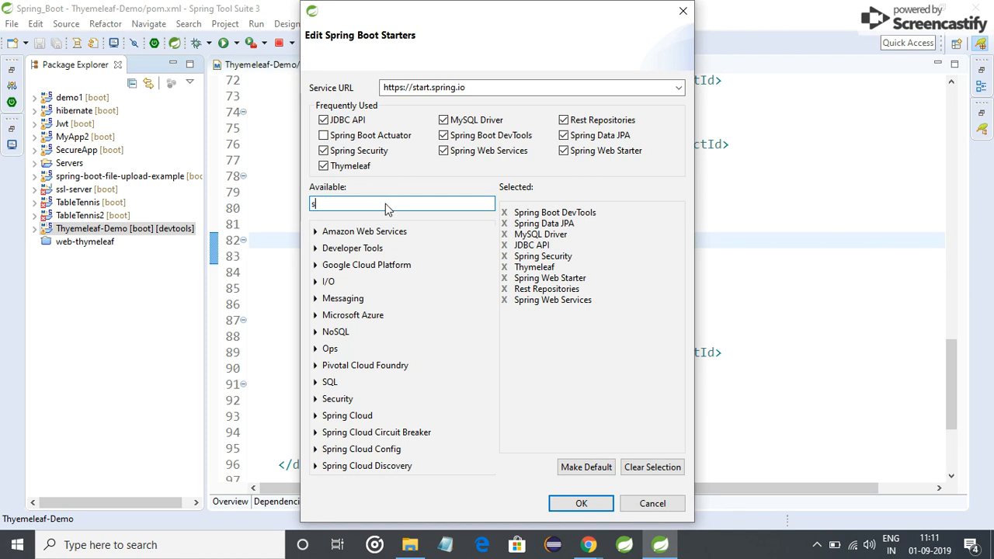
text(pring)
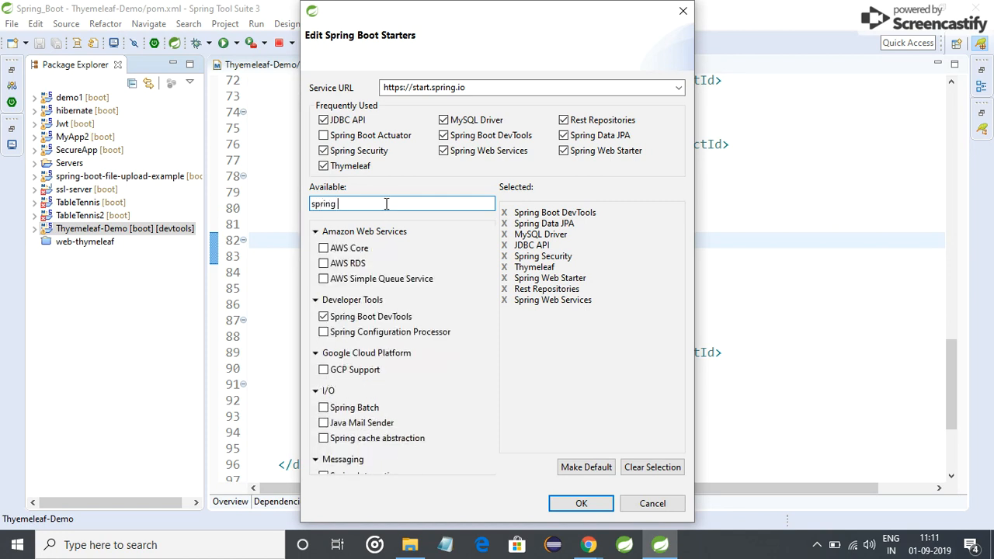
text(sec)
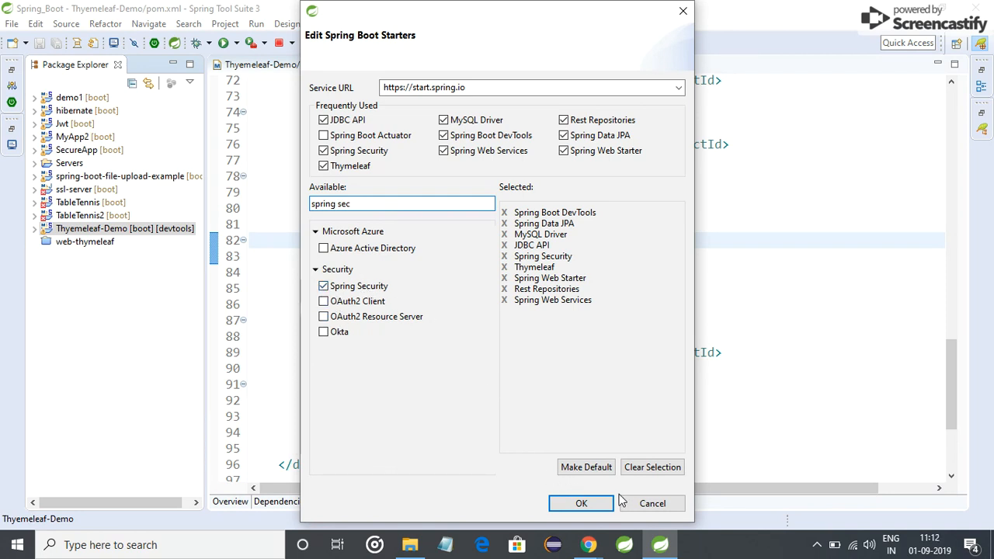
mouse_move(652, 503)
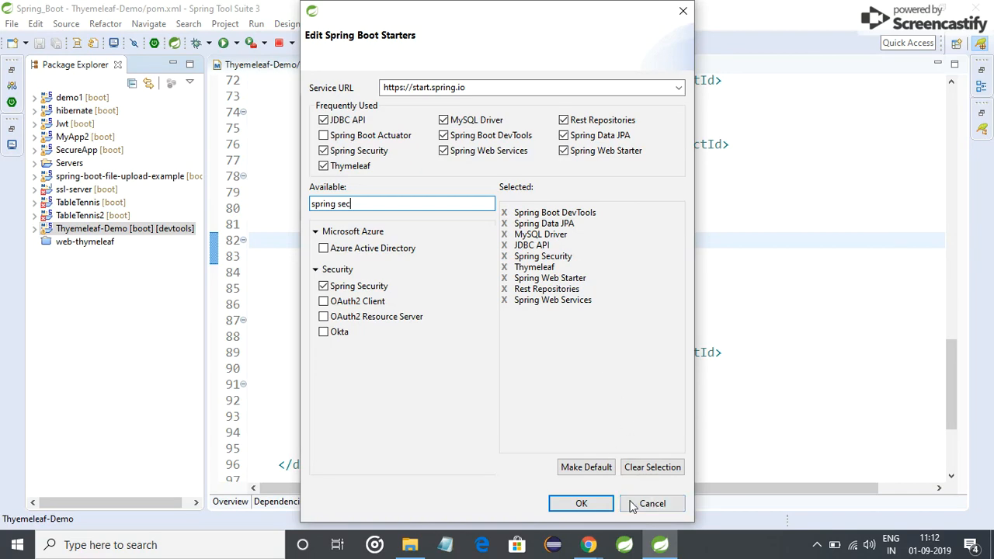
- Close the starters dialog without changes, select the security dependencies, then go to the console log
click(580, 503)
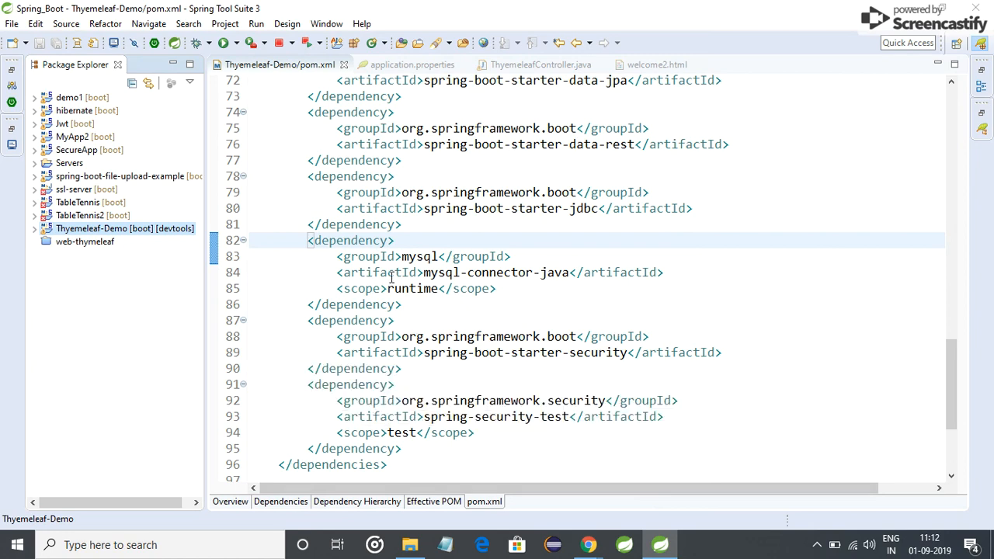
drag(306, 320, 396, 384)
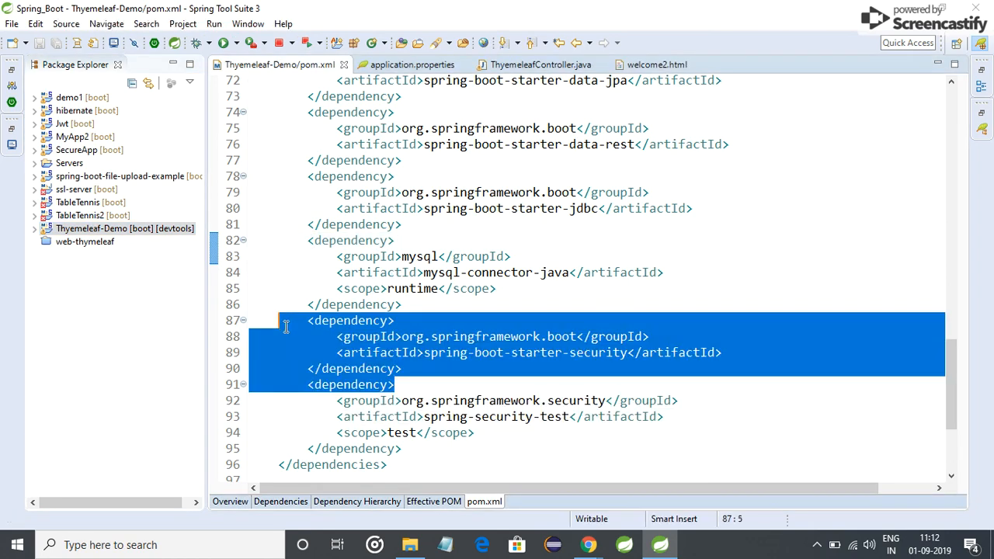
click(286, 320)
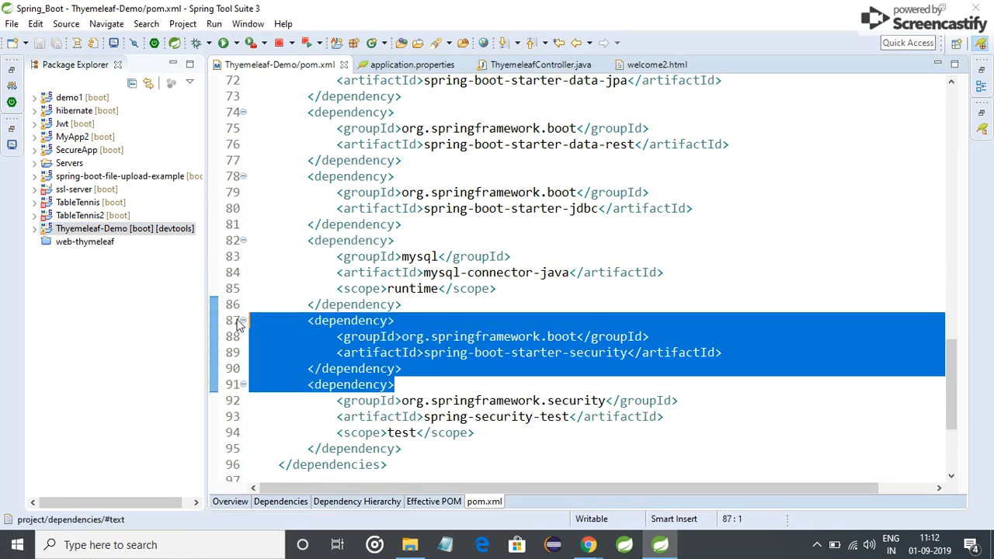
mouse_move(481, 151)
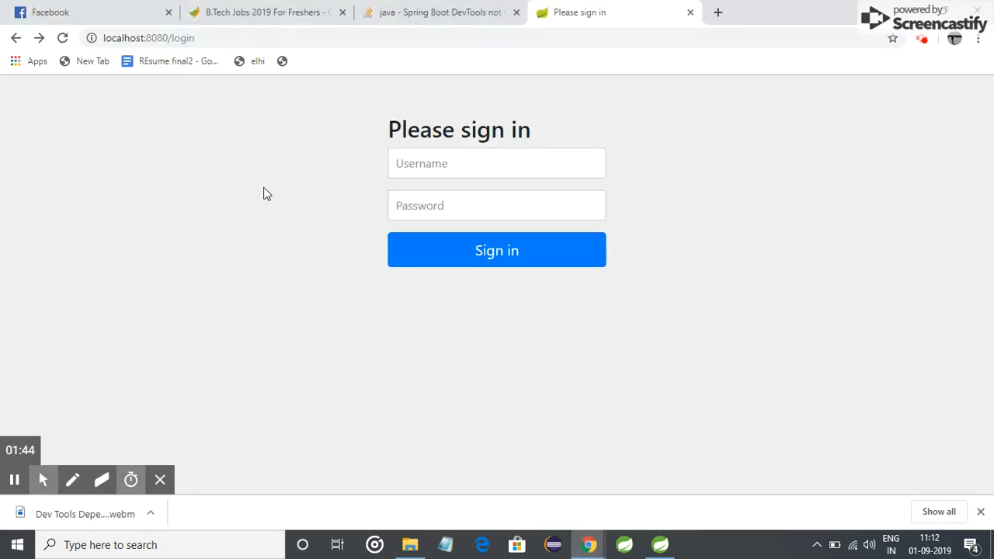
mouse_move(577, 187)
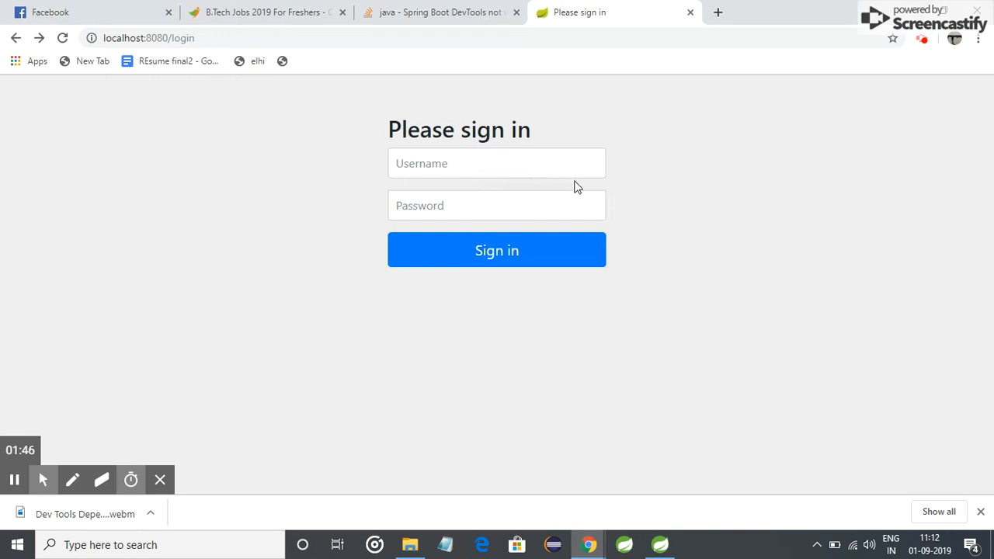
mouse_move(665, 461)
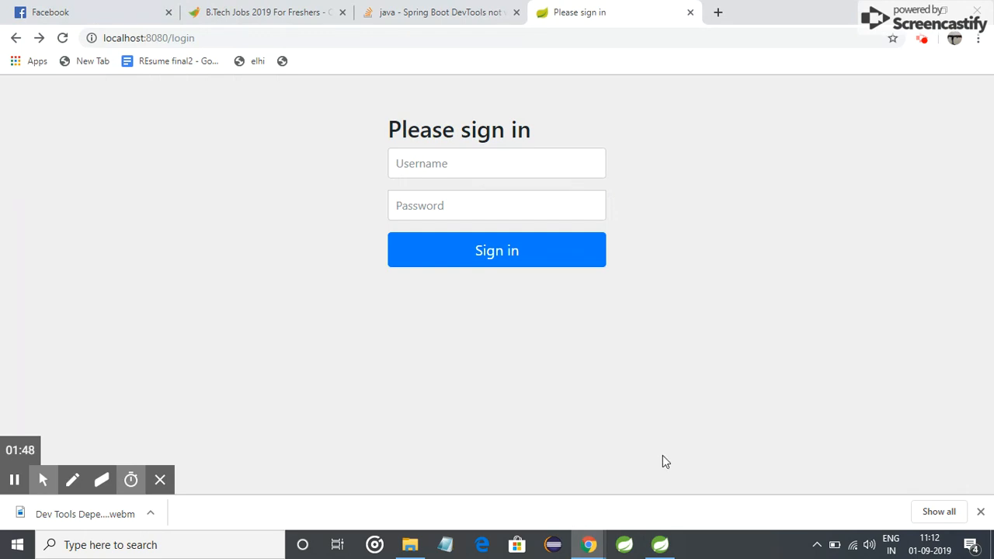
click(659, 544)
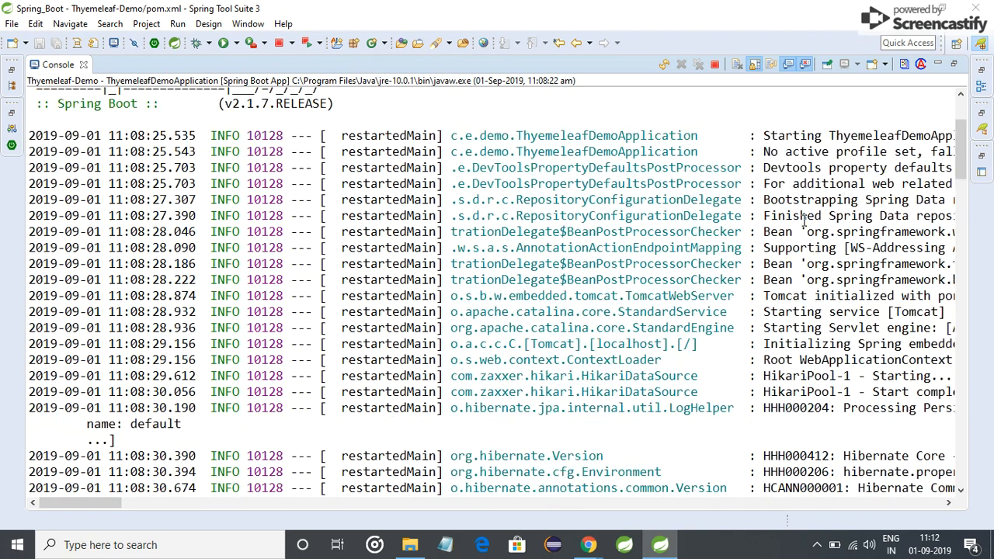
- Scroll through the Thymeleaf-Demo Spring Boot startup log in the Console
scroll(down, 3)
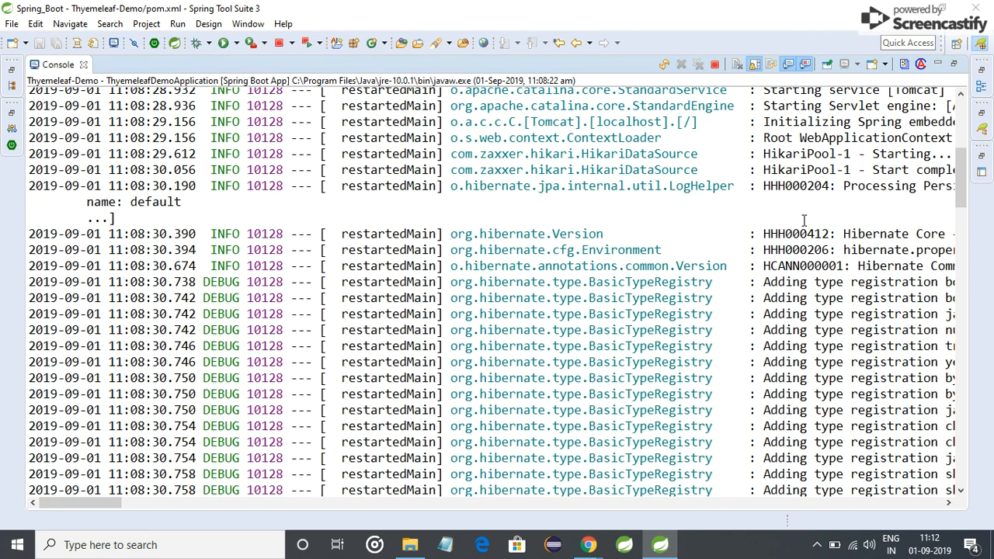
mouse_move(286, 294)
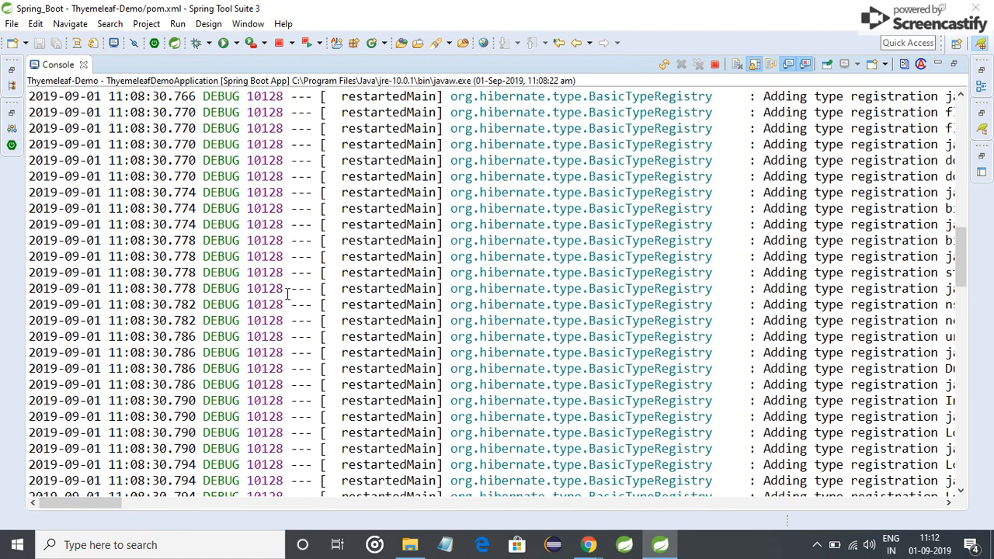
scroll(down, 3)
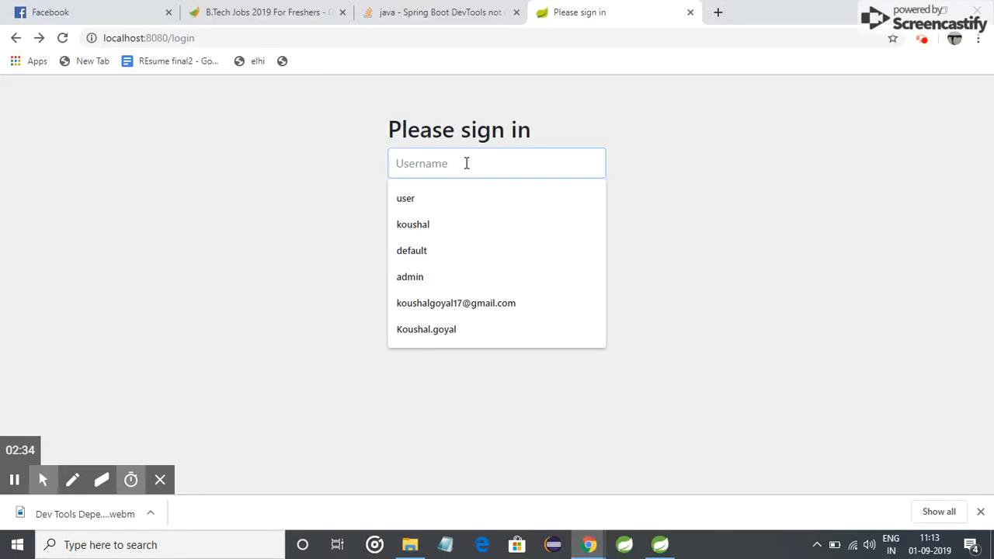
- Attempt signing in as the saved user 'default', which is rejected with Bad credentials
click(411, 250)
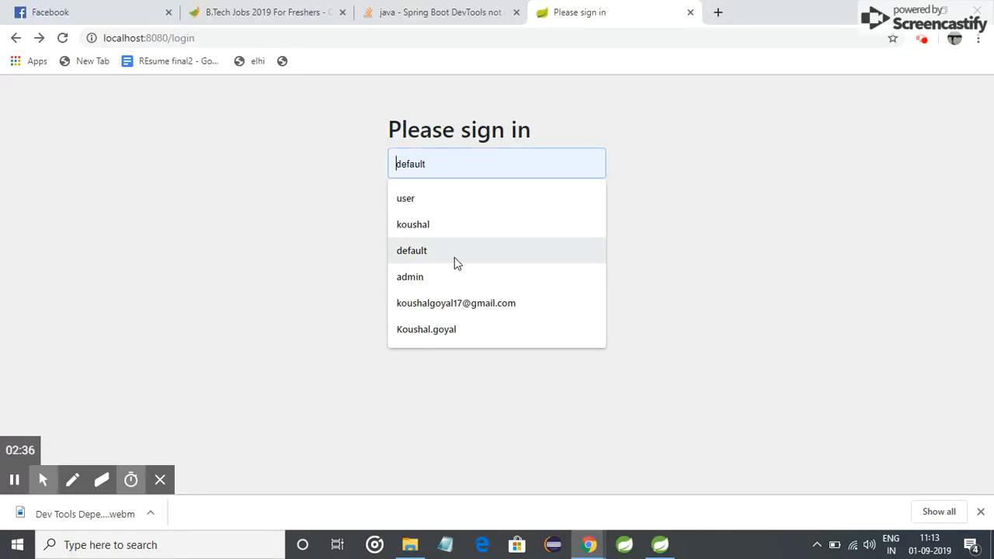
click(411, 250)
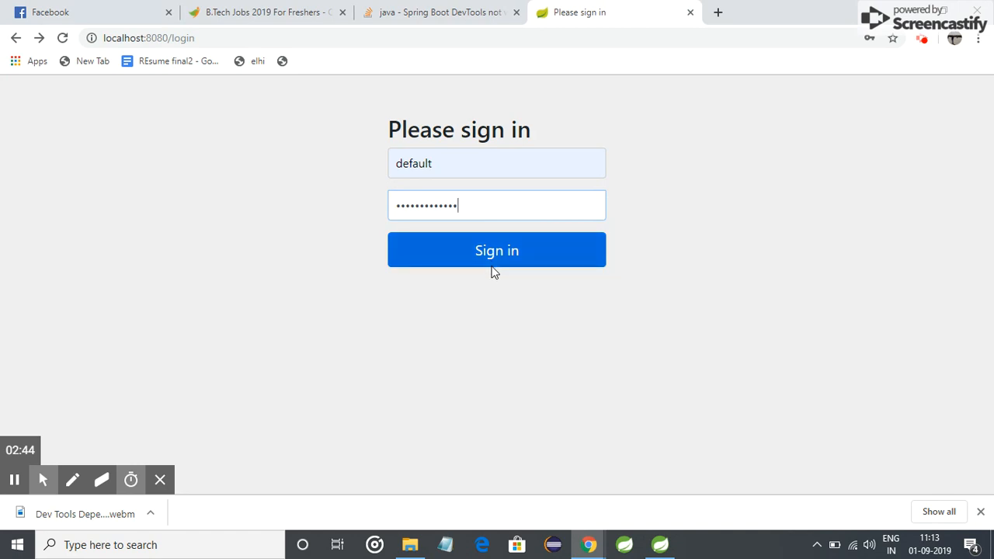
click(496, 250)
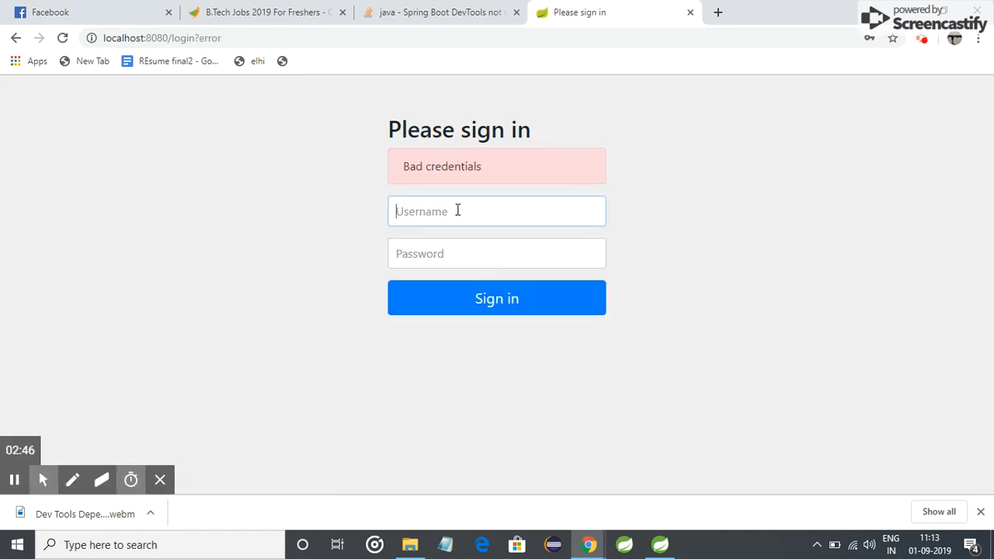
- Sign in as 'user' with the generated password and return to the IDE
click(496, 253)
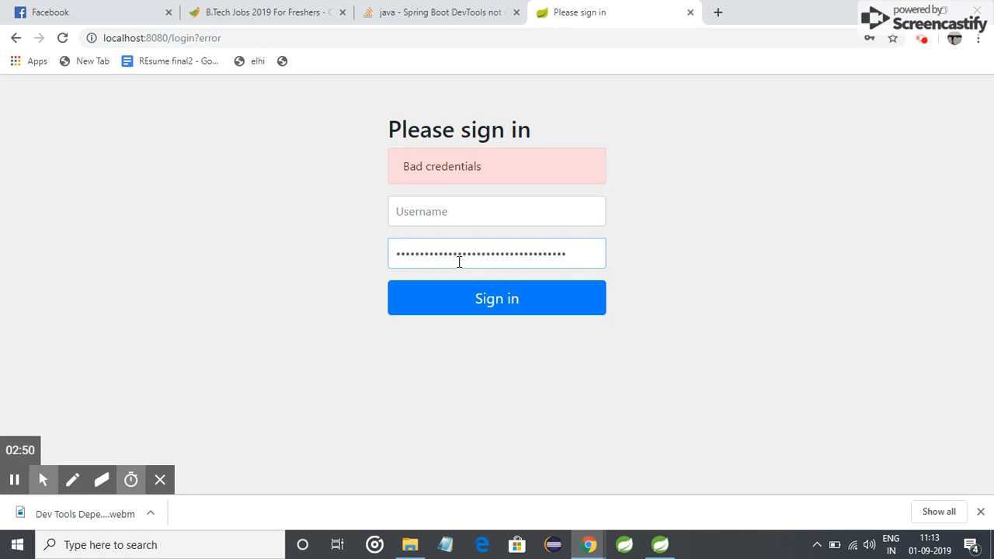
click(496, 211)
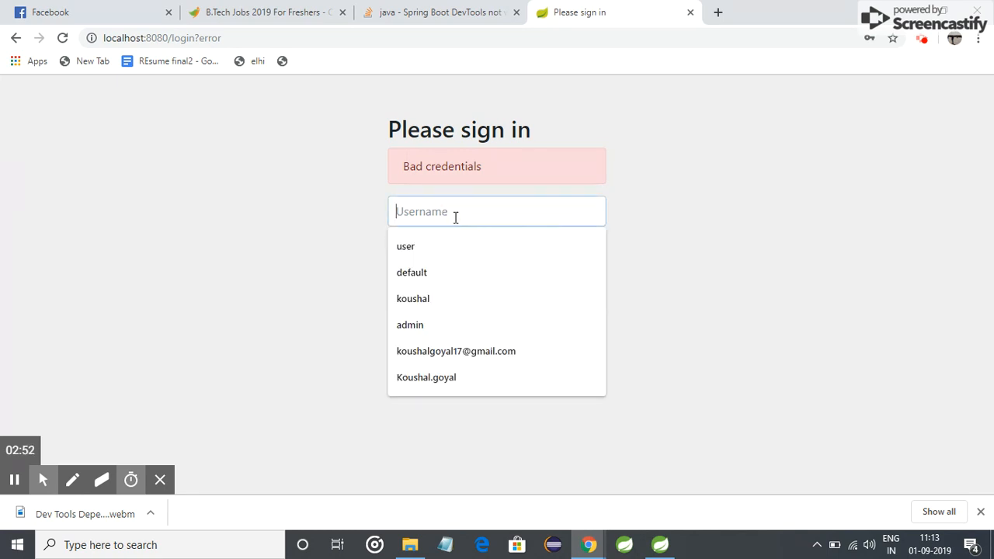
click(412, 272)
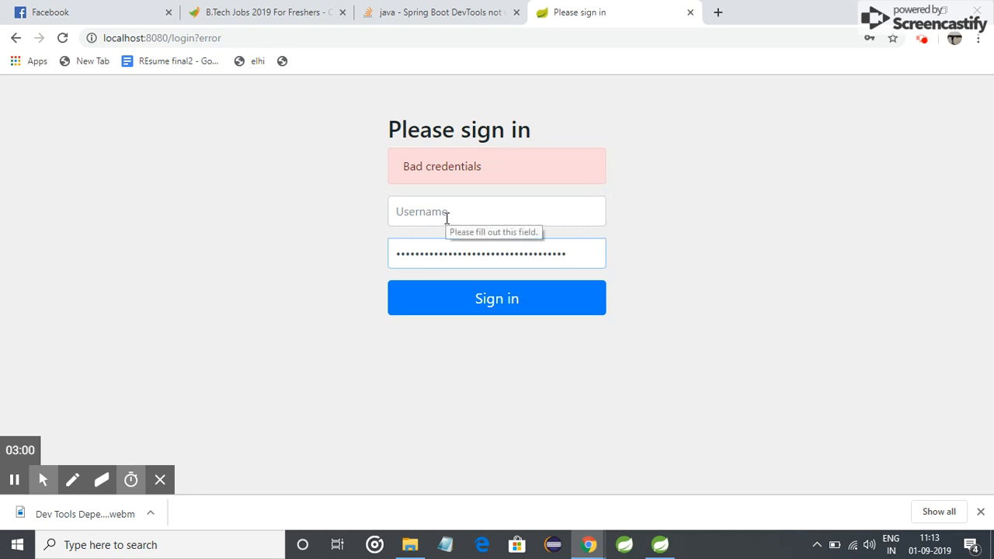
text(user)
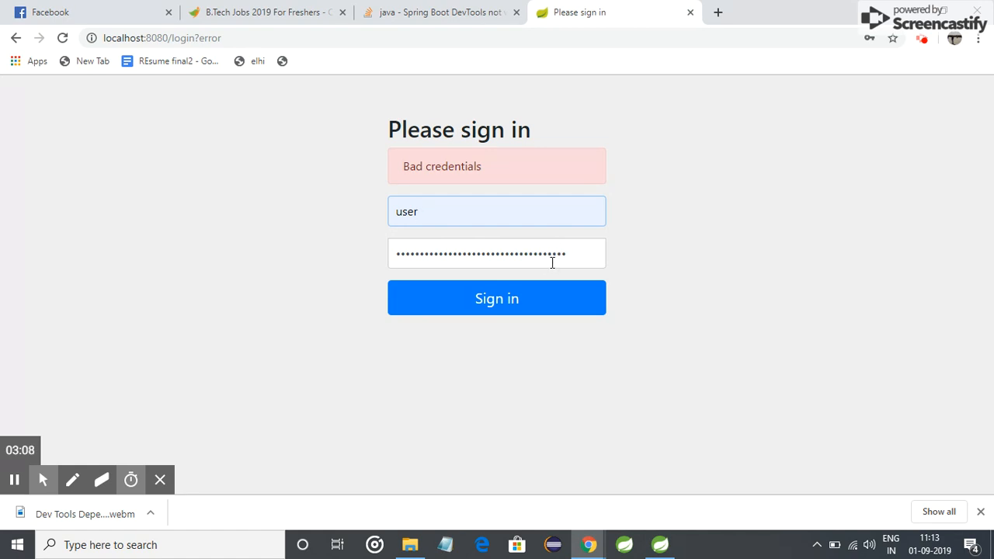
click(496, 298)
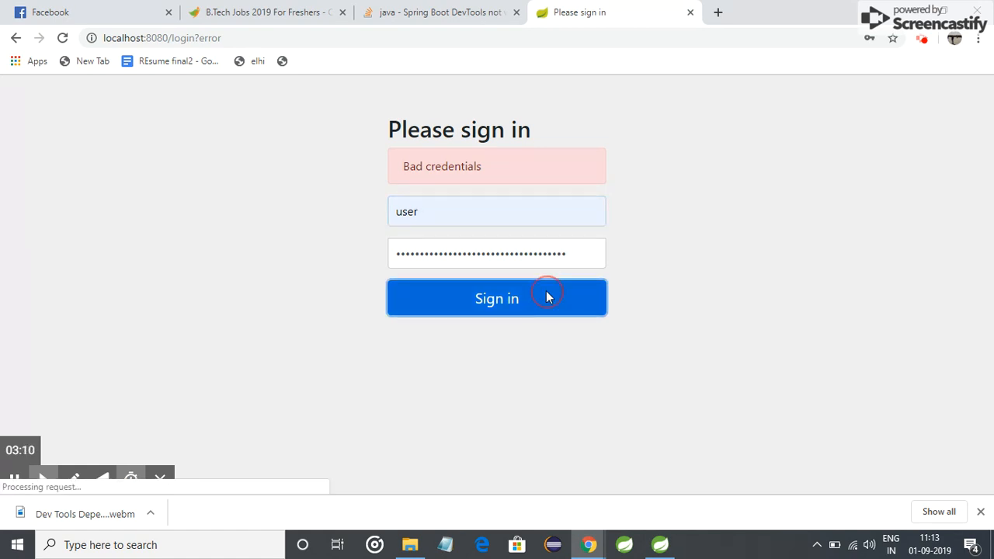
click(496, 298)
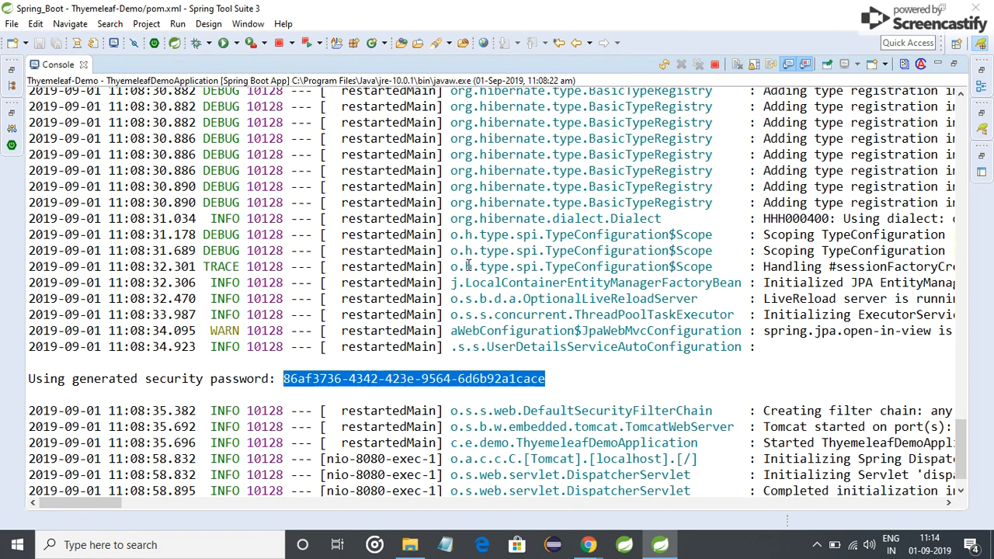
mouse_move(488, 308)
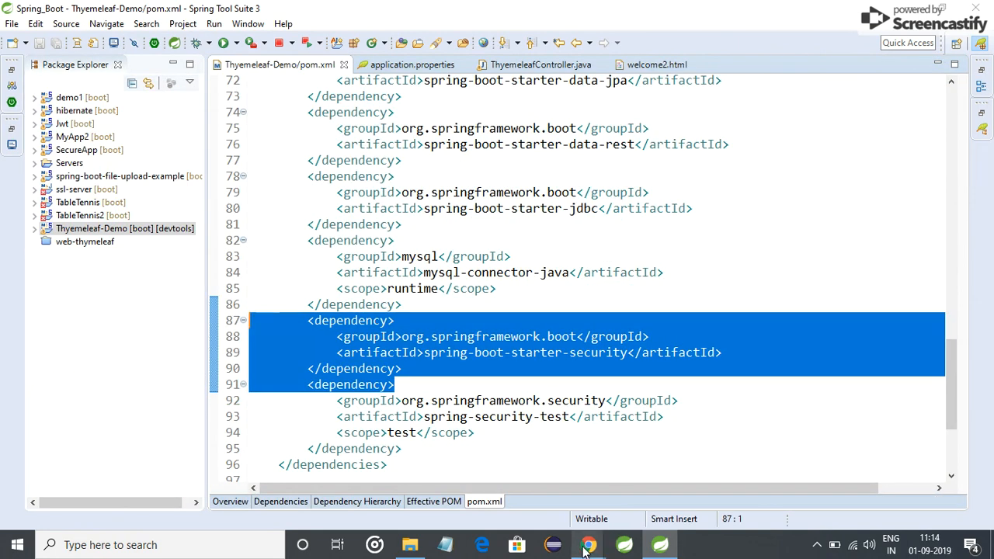
- Switch to Chrome to view the signed-in welcome page at localhost:8080
click(588, 544)
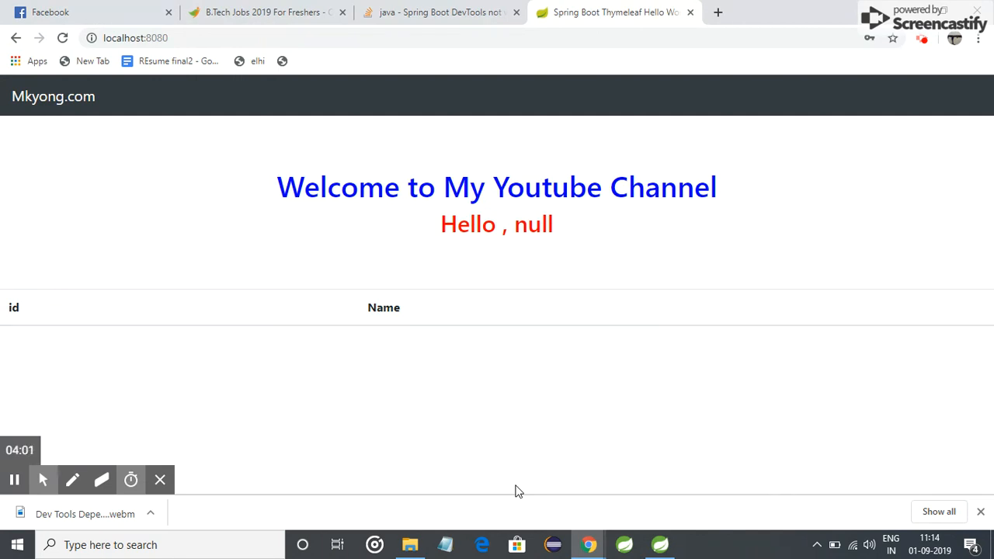
mouse_move(489, 278)
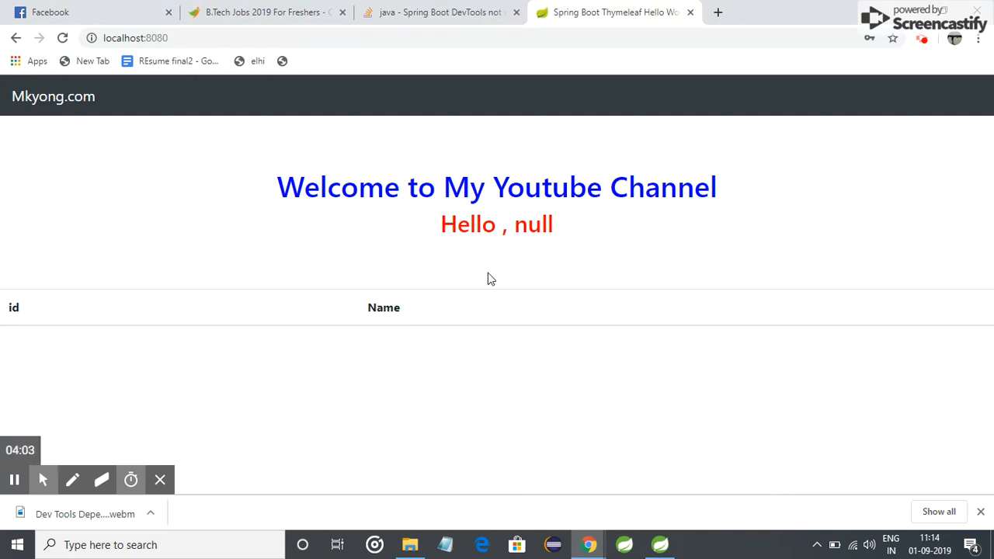